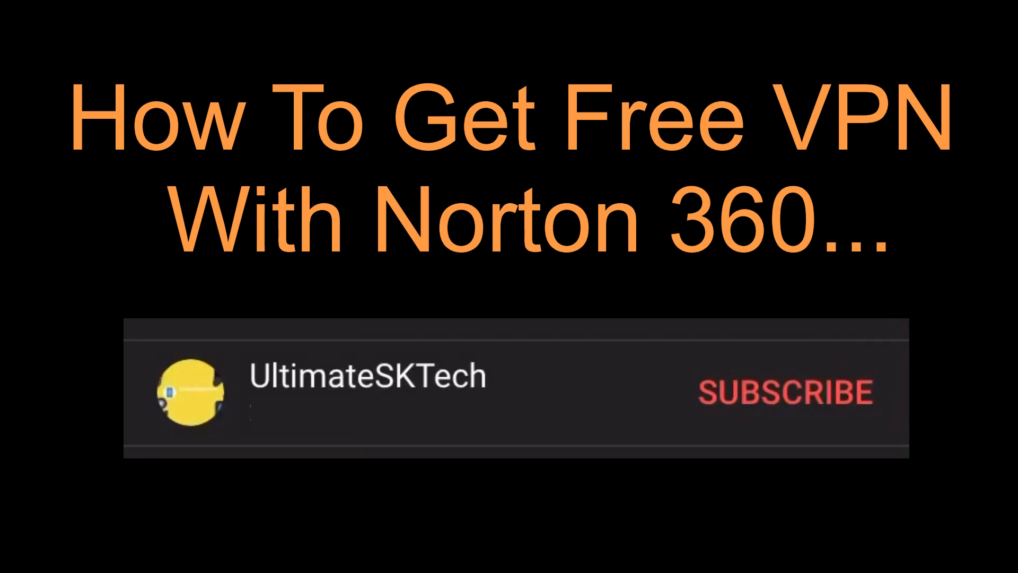
Launch Norton 360 to the My Norton dashboard showing Secure VPN as unprotected
left_click(782, 391)
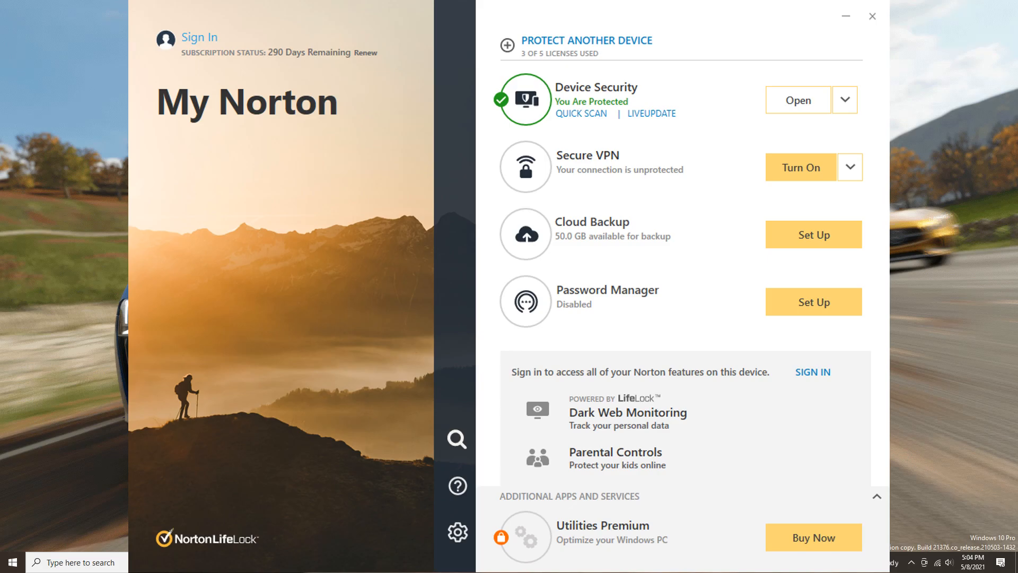
Switch Secure VPN on, off, then on again, connecting through the United States
left_click(800, 167)
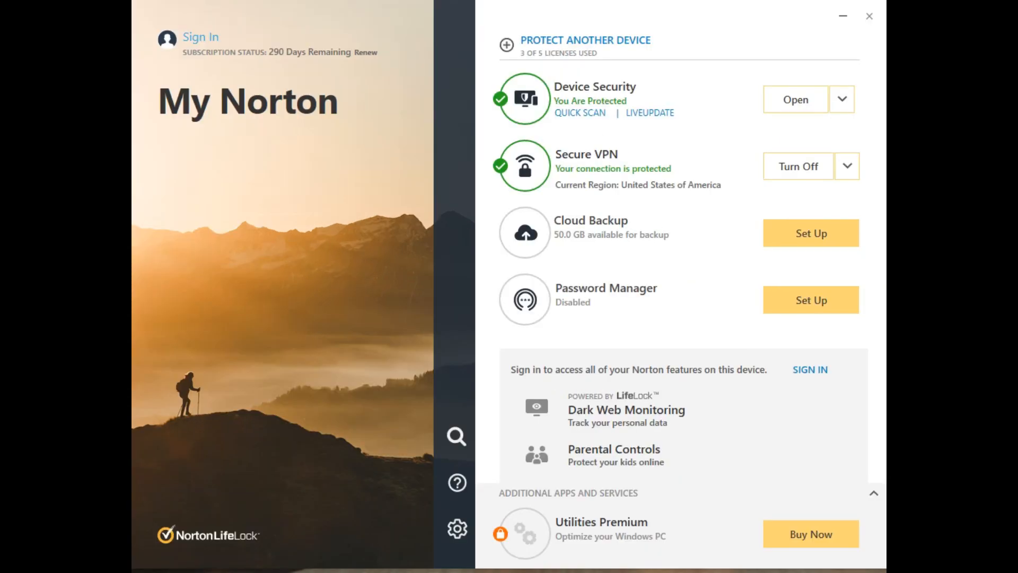
mouse_move(798, 166)
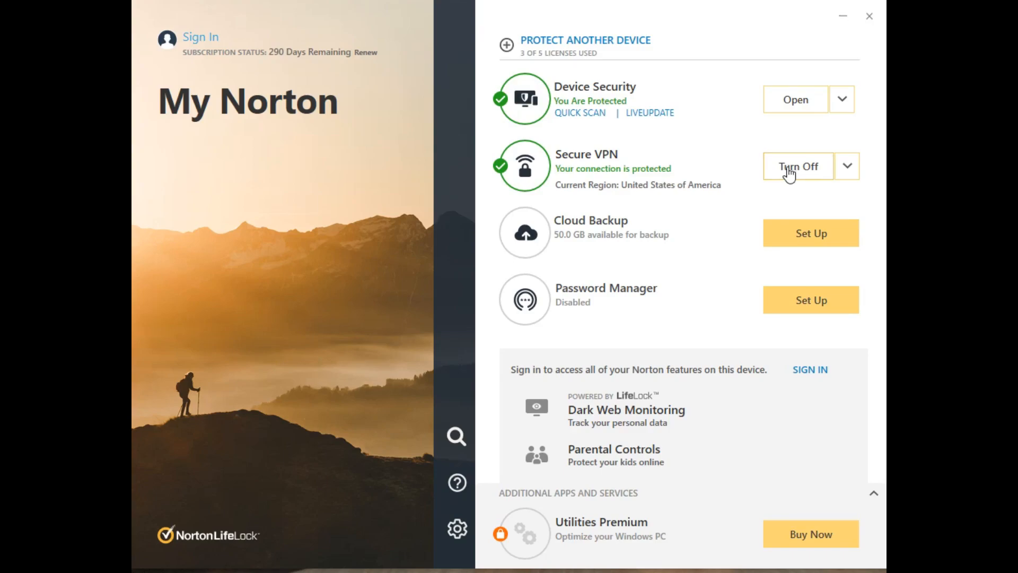
left_click(798, 166)
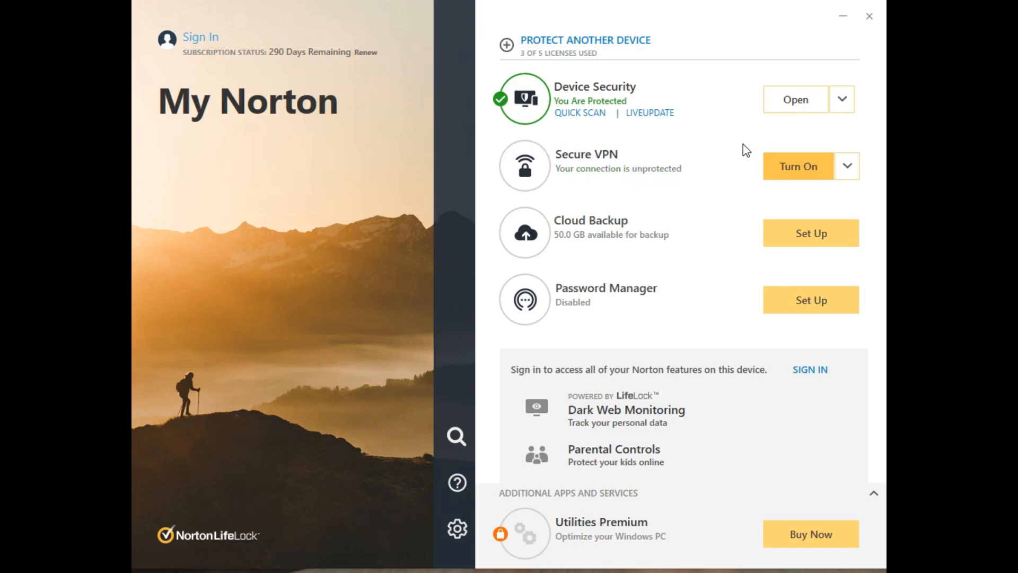
mouse_move(798, 166)
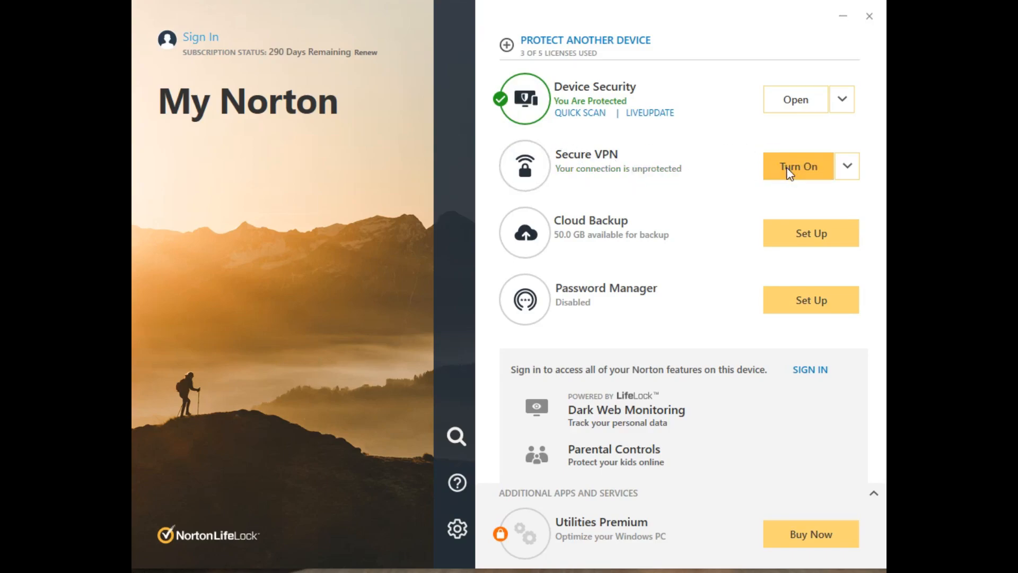
left_click(798, 166)
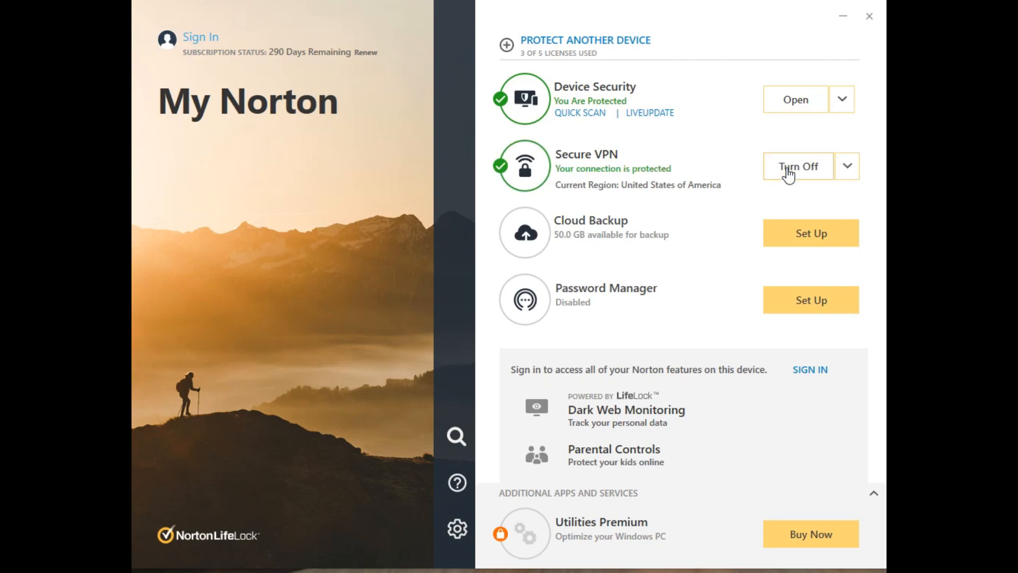
mouse_move(723, 191)
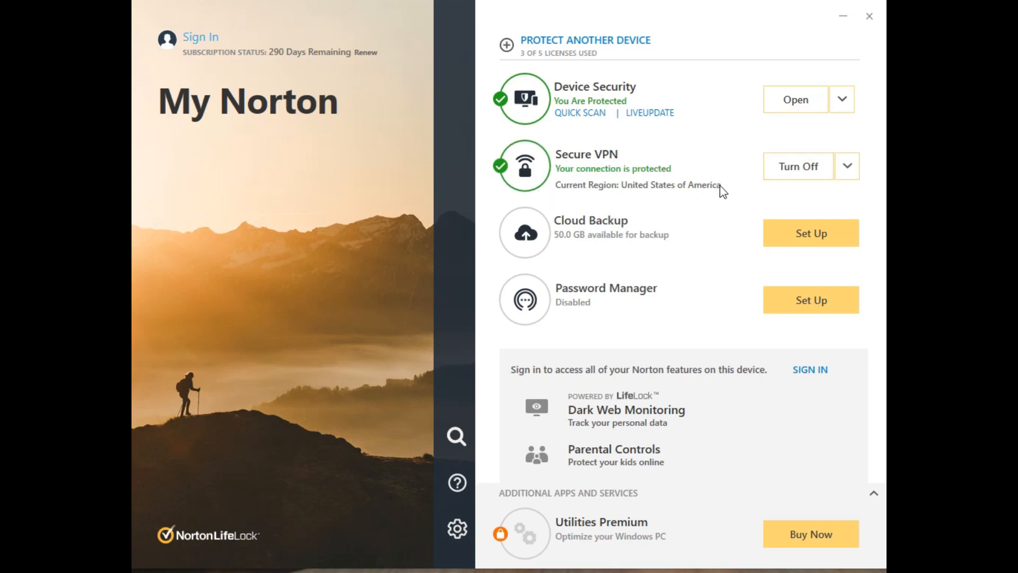
mouse_move(745, 184)
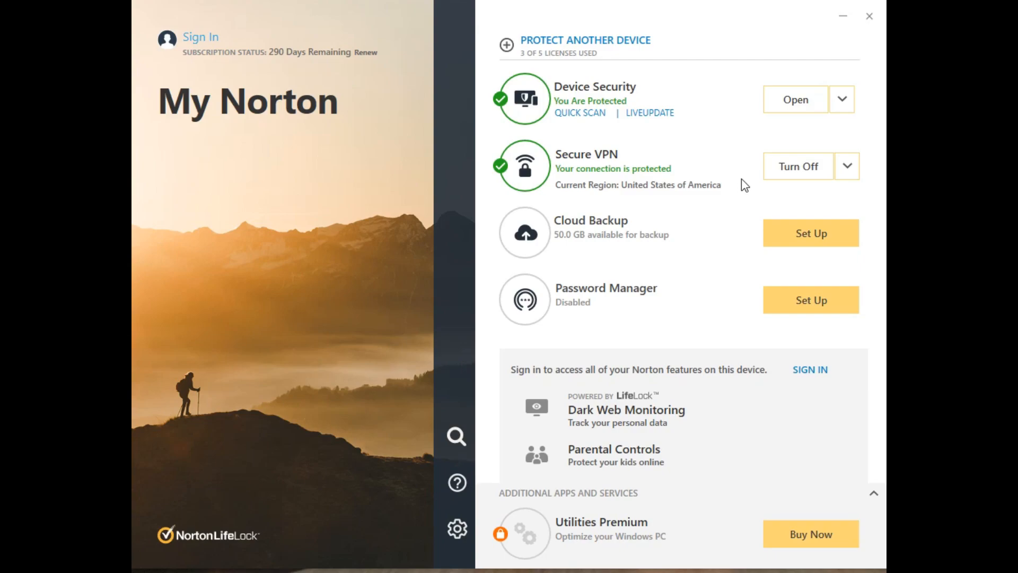
mouse_move(847, 166)
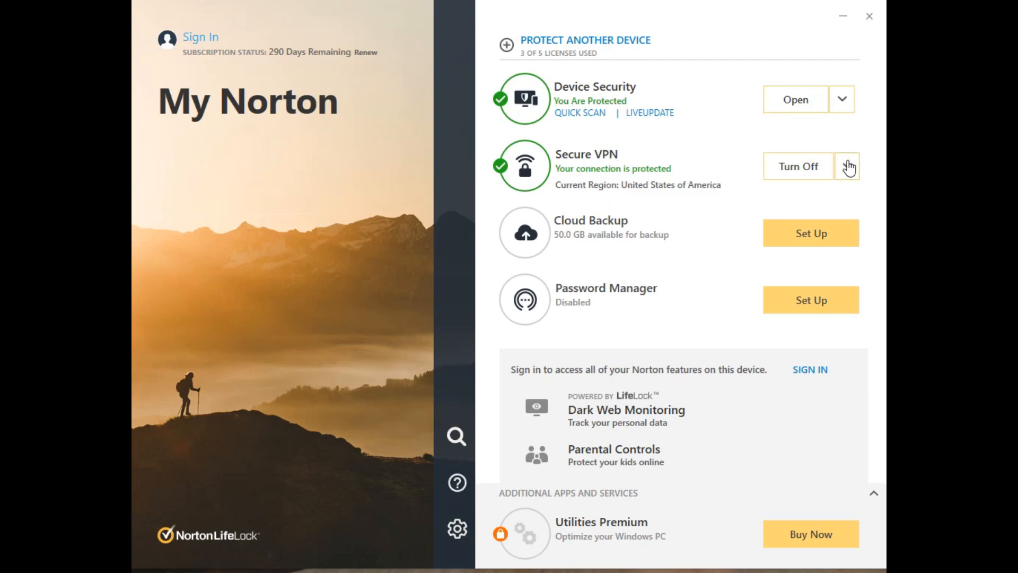
left_click(846, 166)
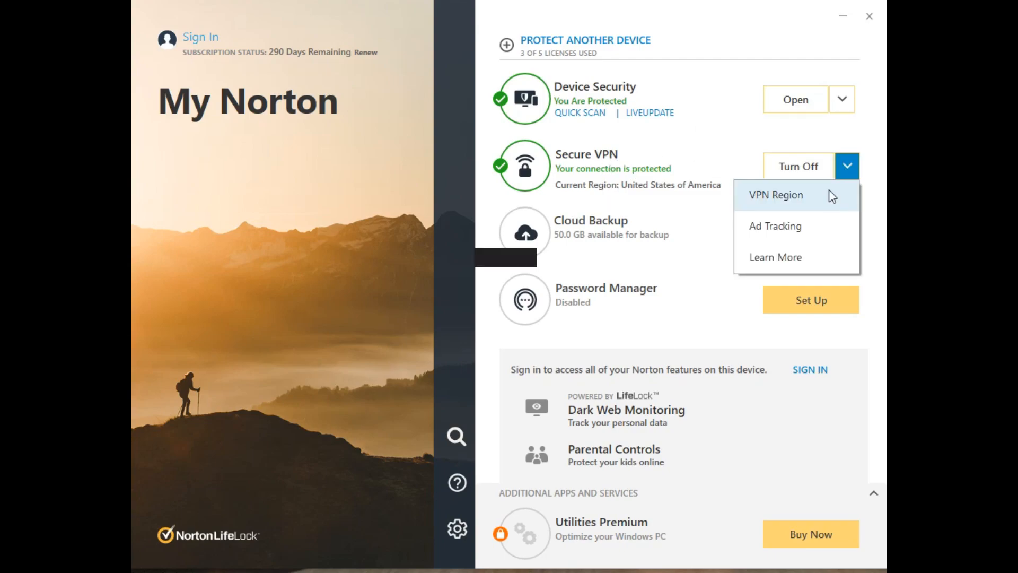
left_click(775, 195)
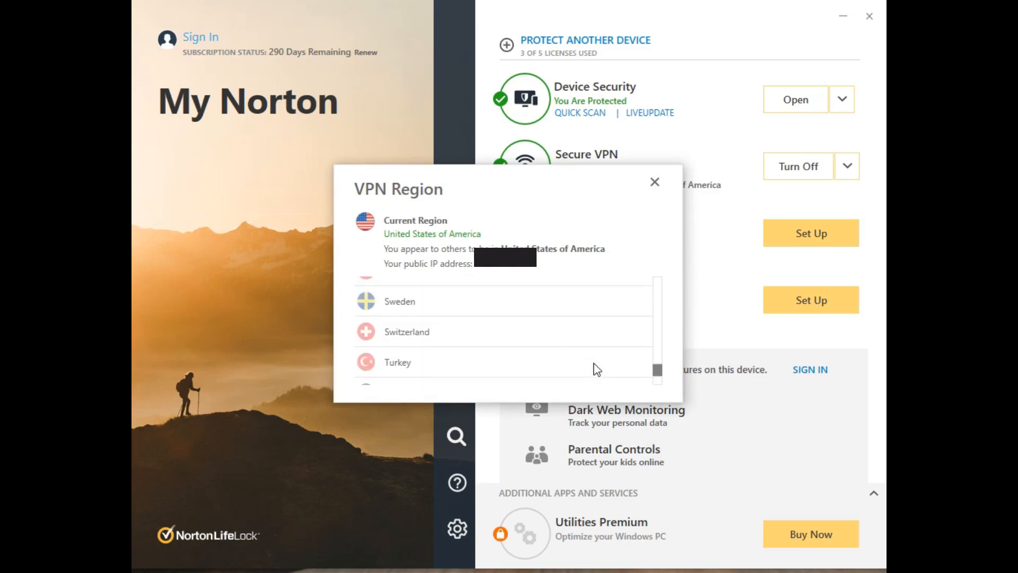
scroll("up", 3)
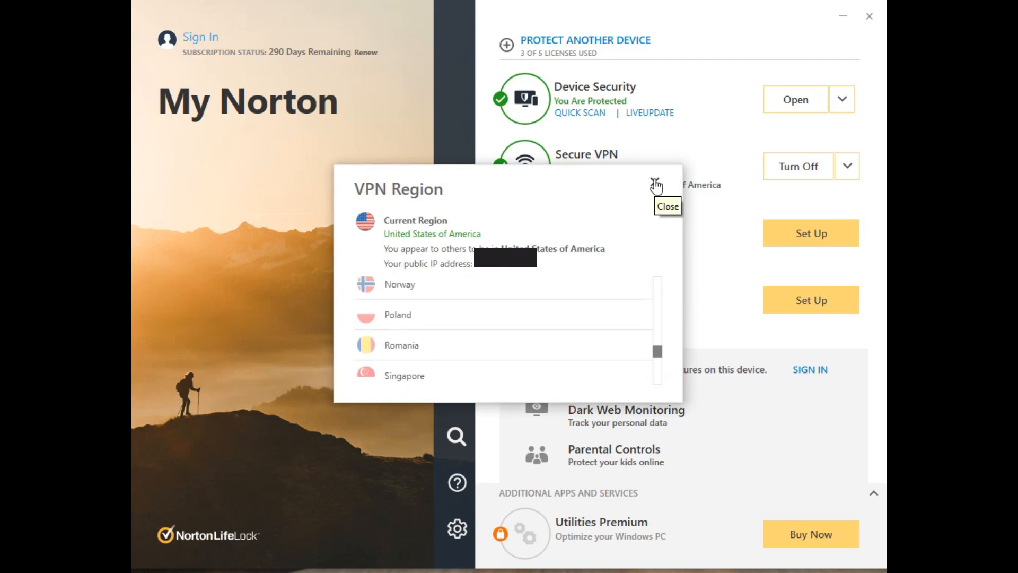
left_click(655, 184)
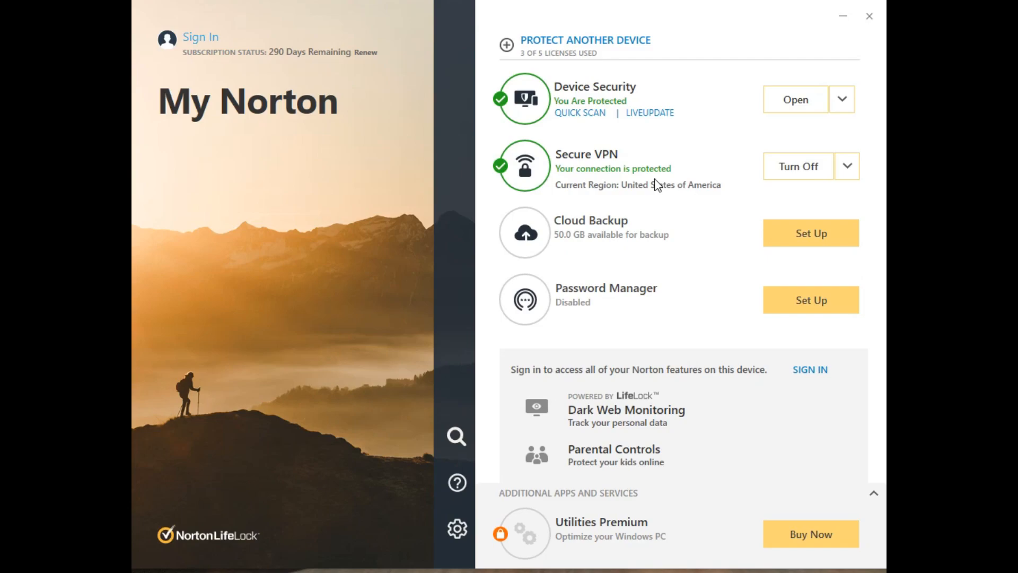
mouse_move(803, 133)
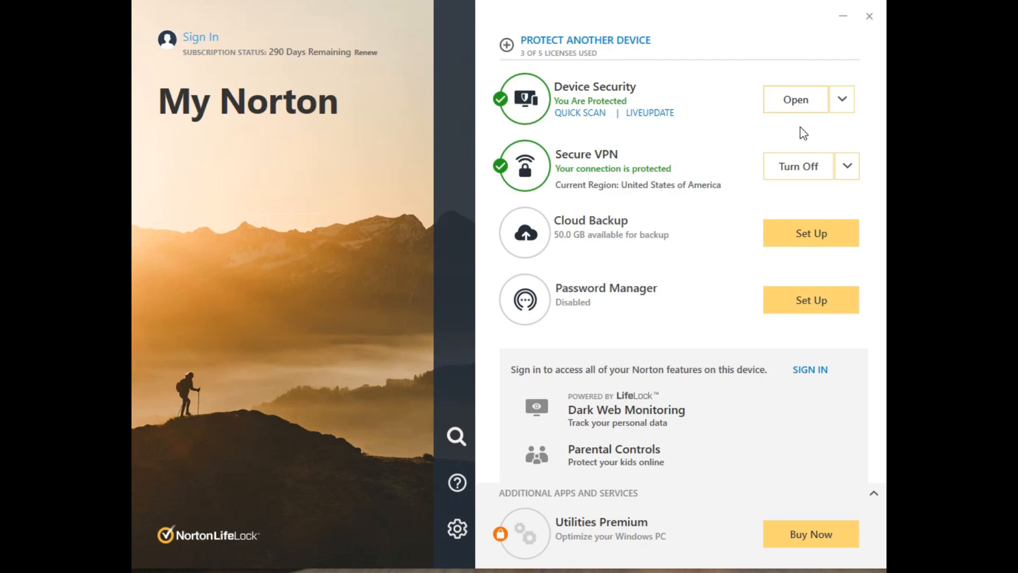
mouse_move(847, 174)
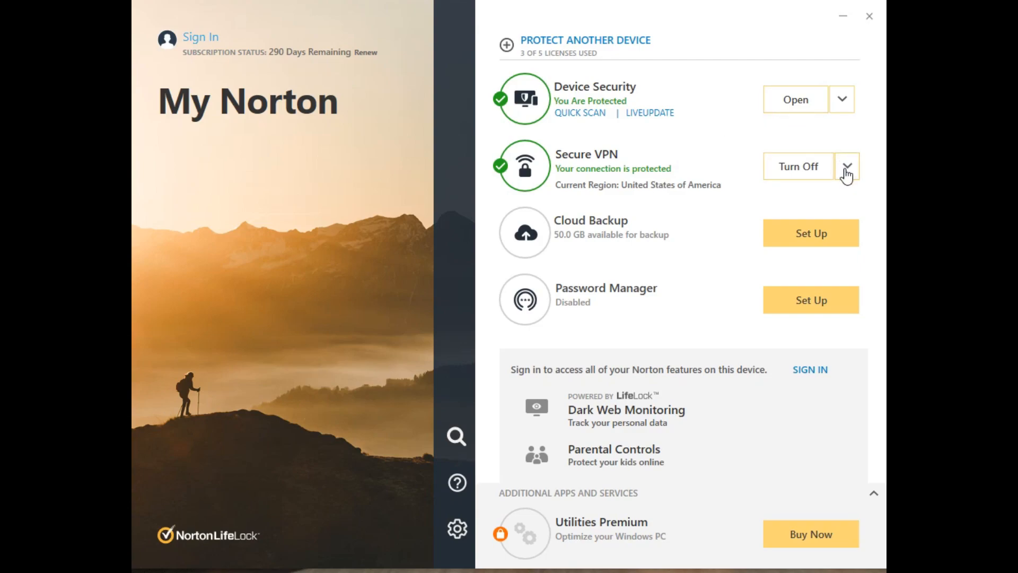
Open Ad Tracking from the Secure VPN dropdown and enable Block Ad Trackers
left_click(846, 165)
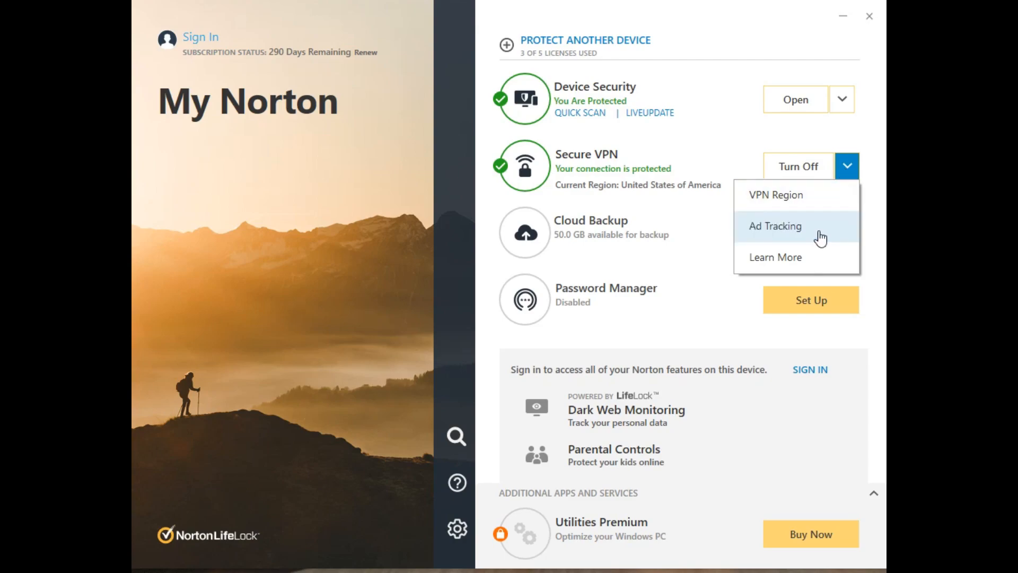
left_click(774, 226)
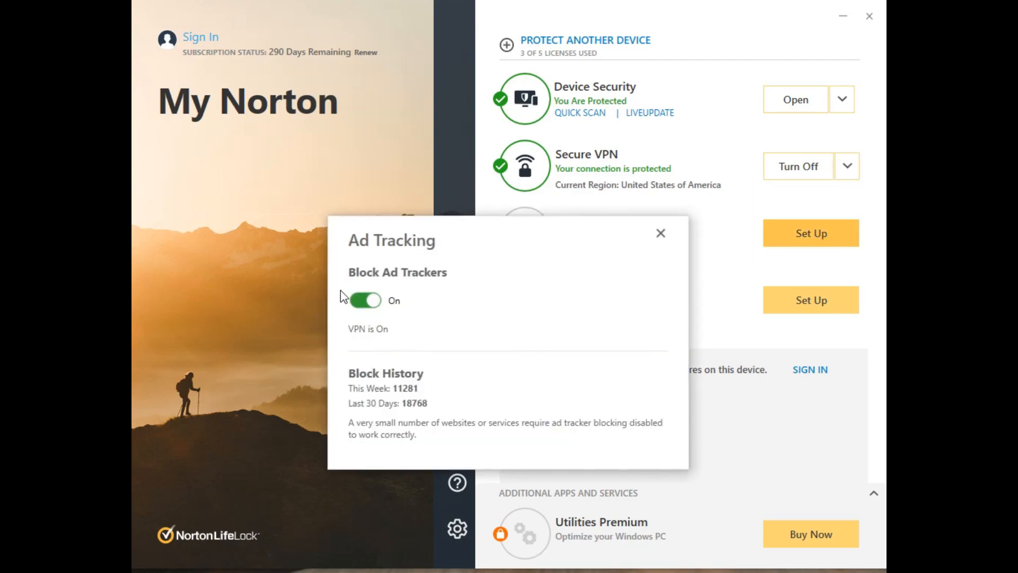
mouse_move(344, 342)
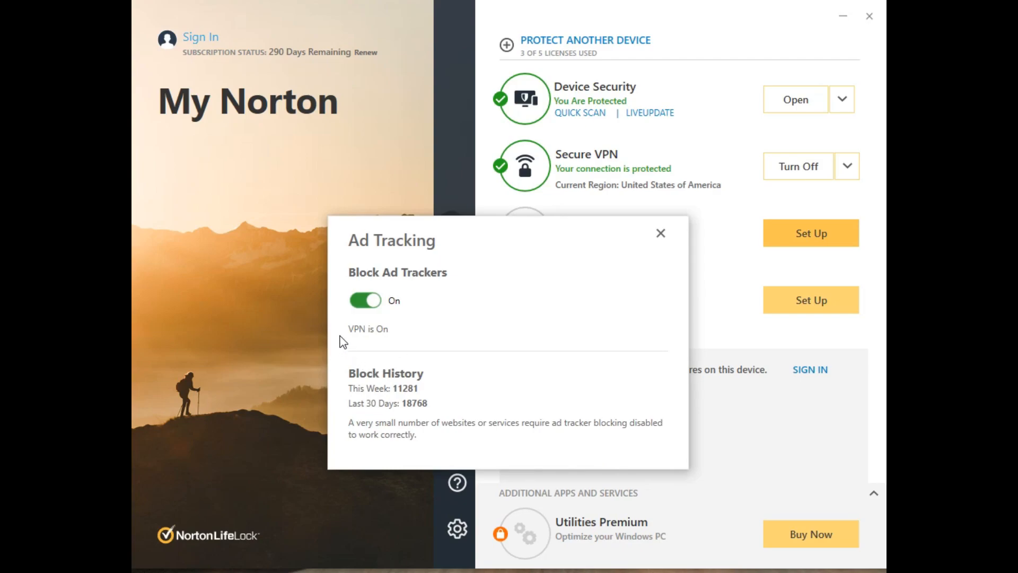
mouse_move(307, 381)
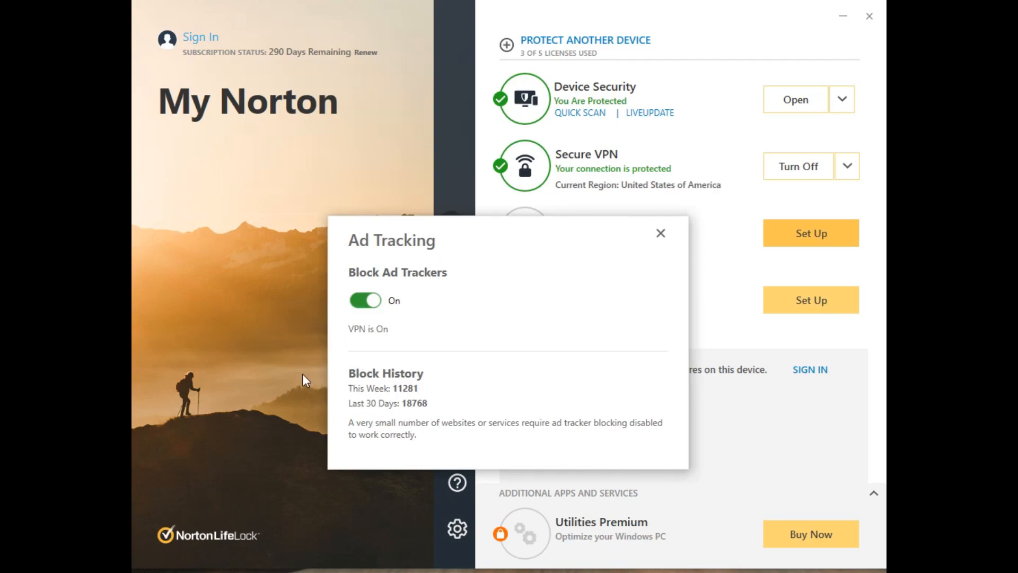
mouse_move(370, 336)
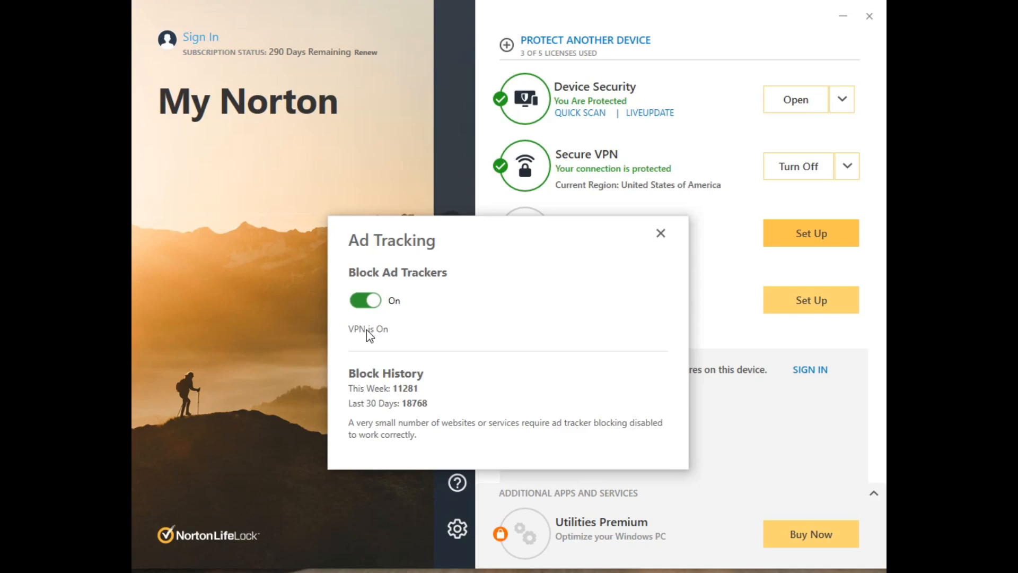
Close Ad Tracking and pick France in the Secure VPN region list
left_click(660, 232)
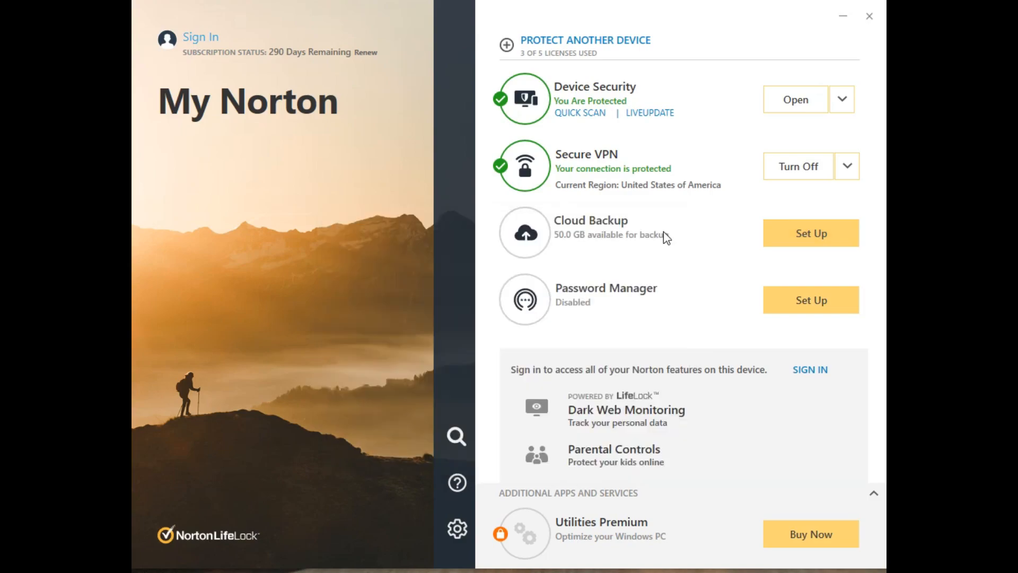
mouse_move(494, 133)
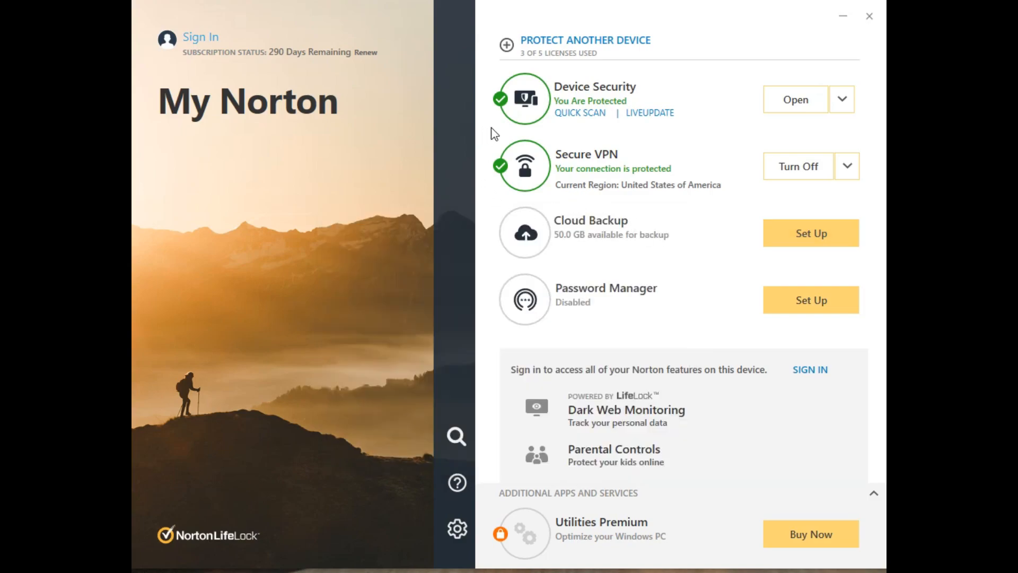
left_click(845, 166)
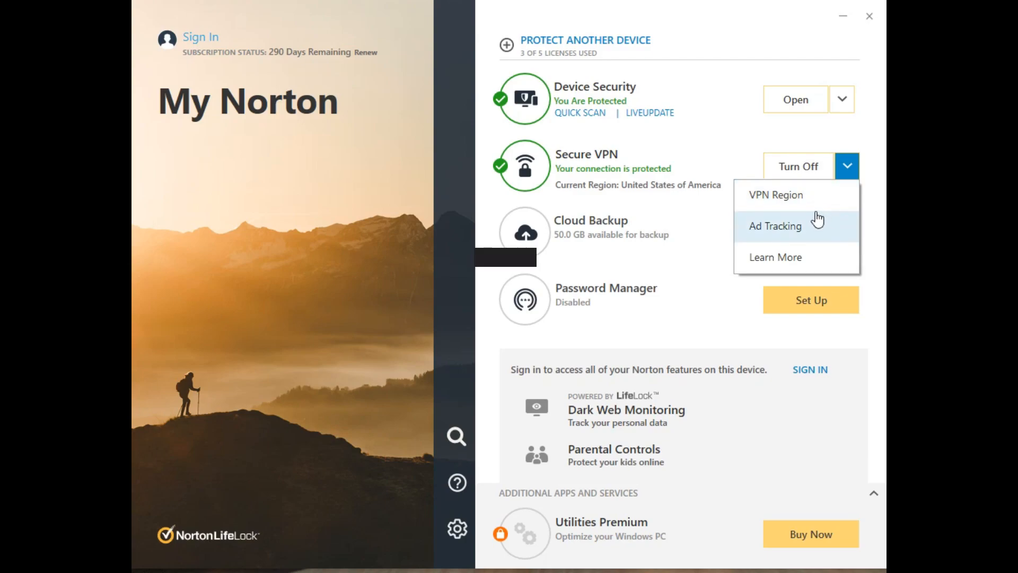
left_click(775, 194)
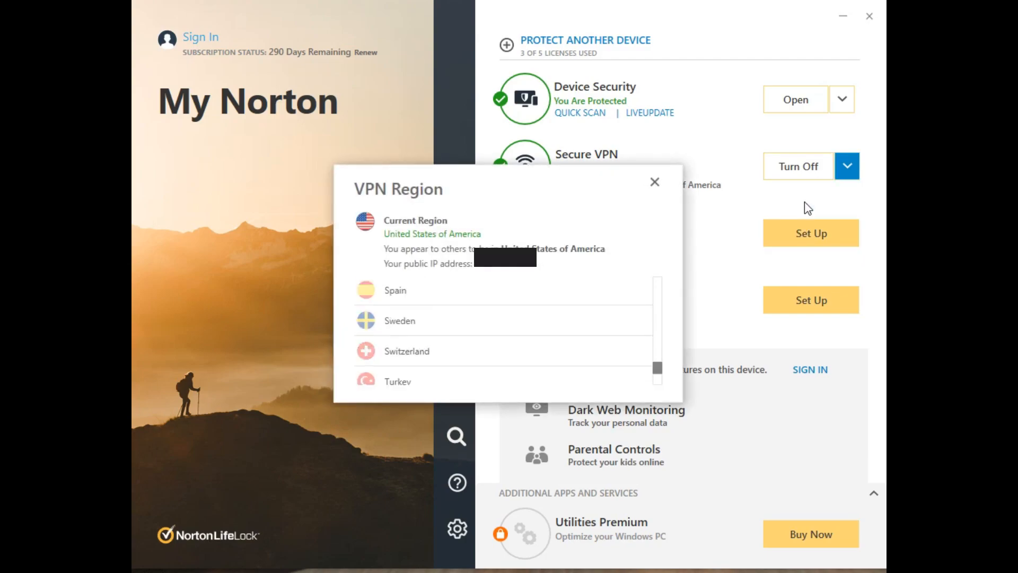
scroll("down", 3)
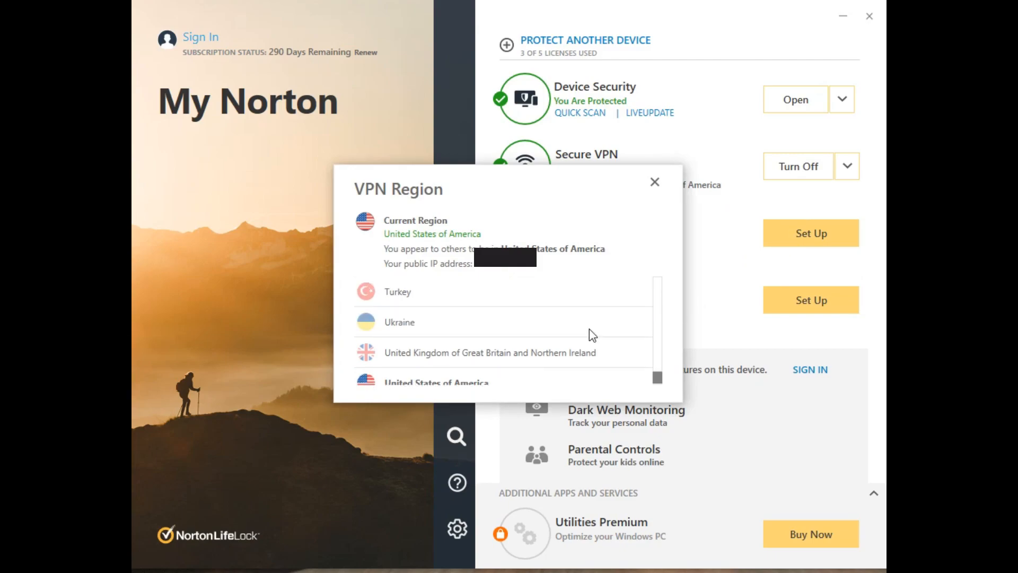
scroll("up", 3)
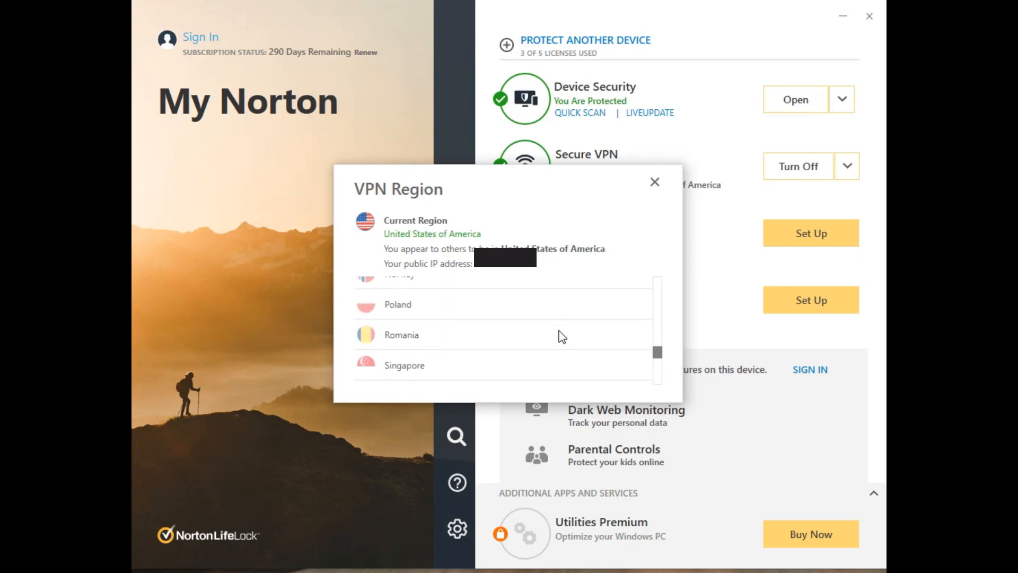
scroll("up", 3)
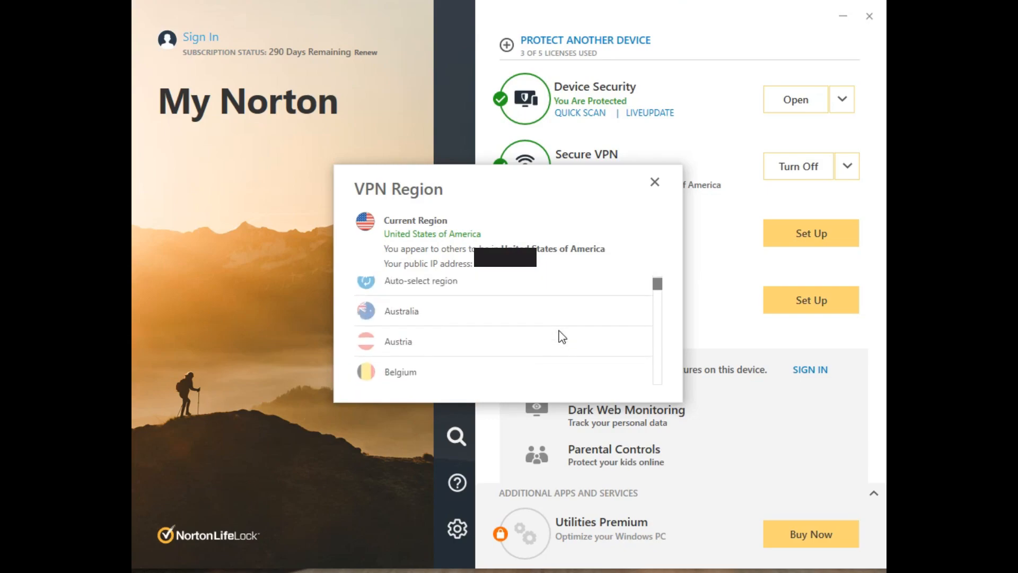
left_click(654, 182)
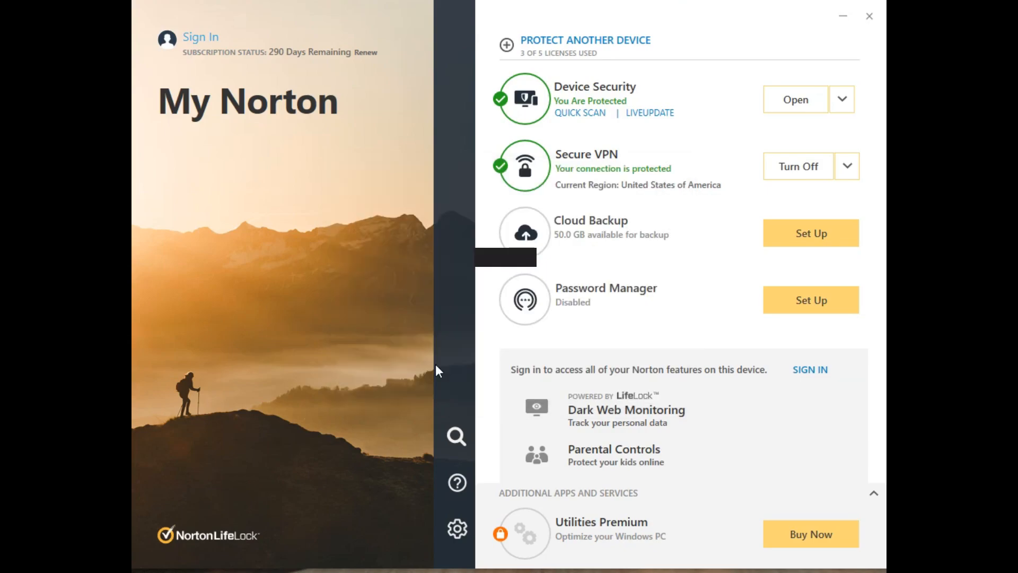
left_click(798, 166)
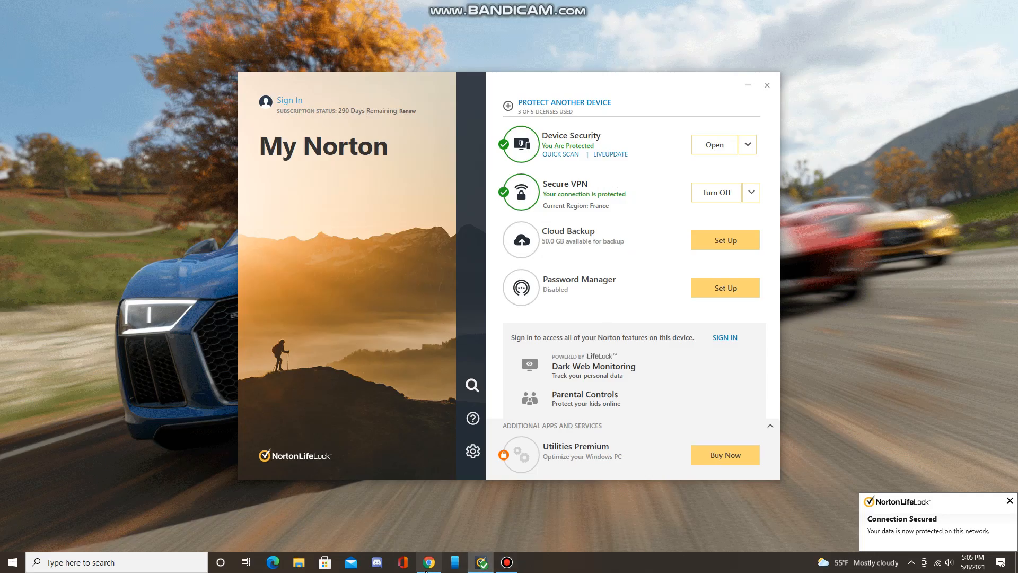
In Chrome, run a Google search for 'news' from the address bar
left_click(428, 561)
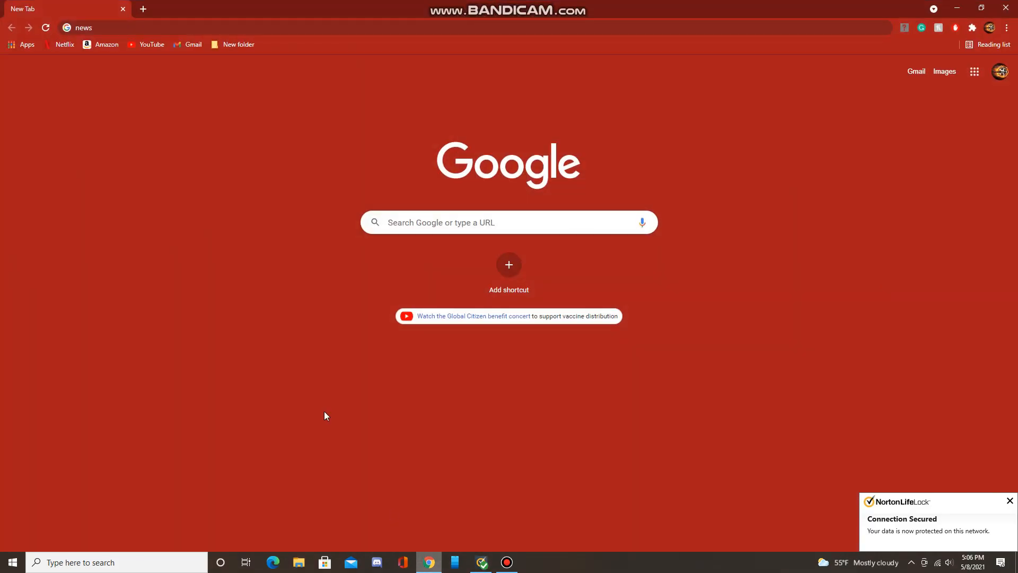
left_click(113, 27)
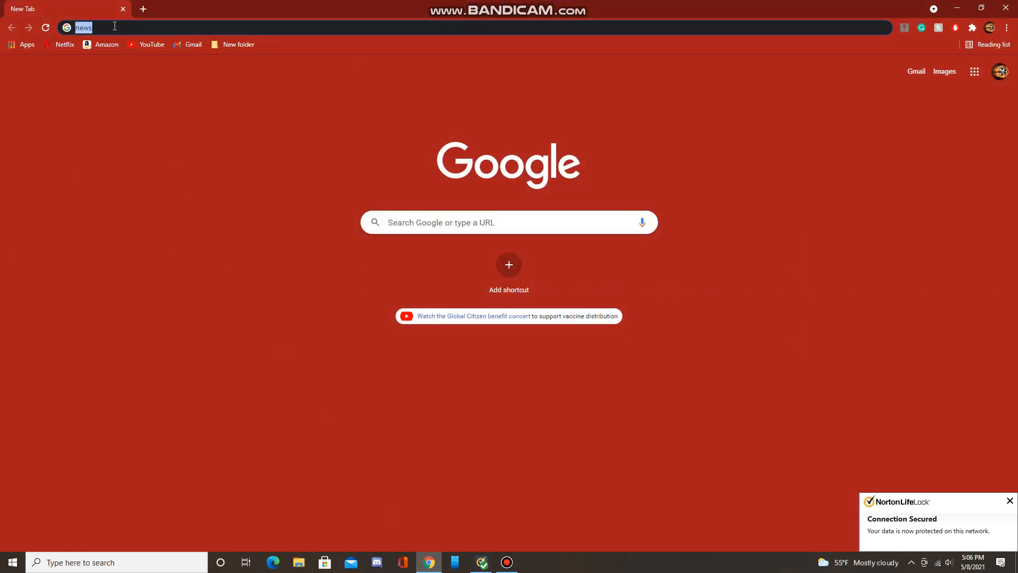
key("Return")
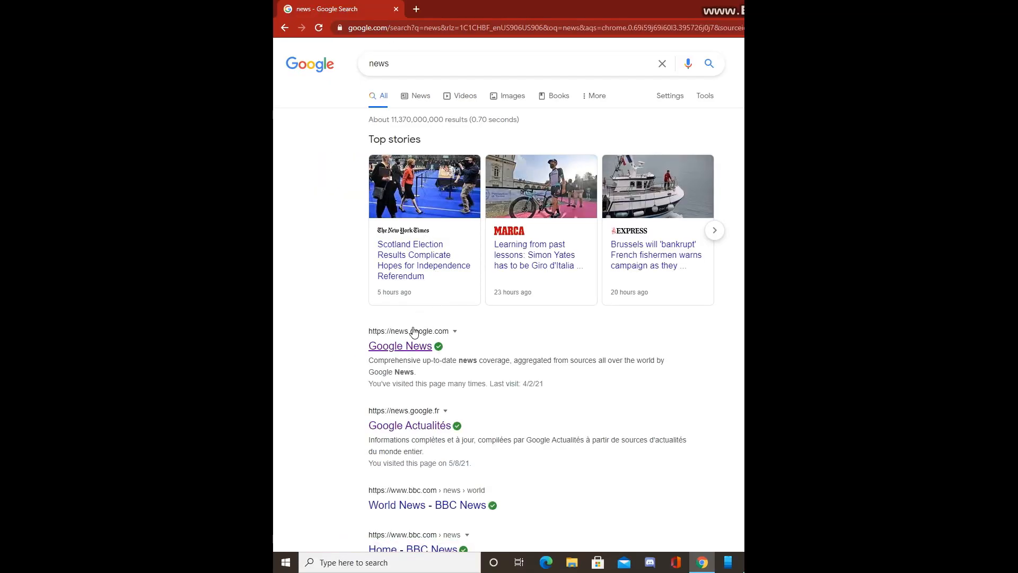
Open the Google Actualités (news.google.fr) result to see French top stories
scroll("down", 3)
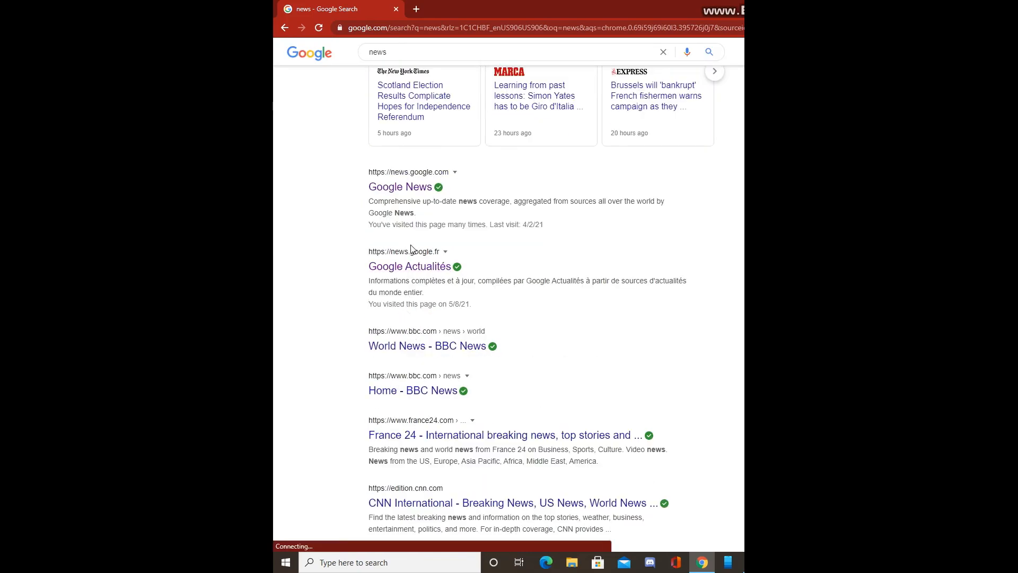
scroll("down", 3)
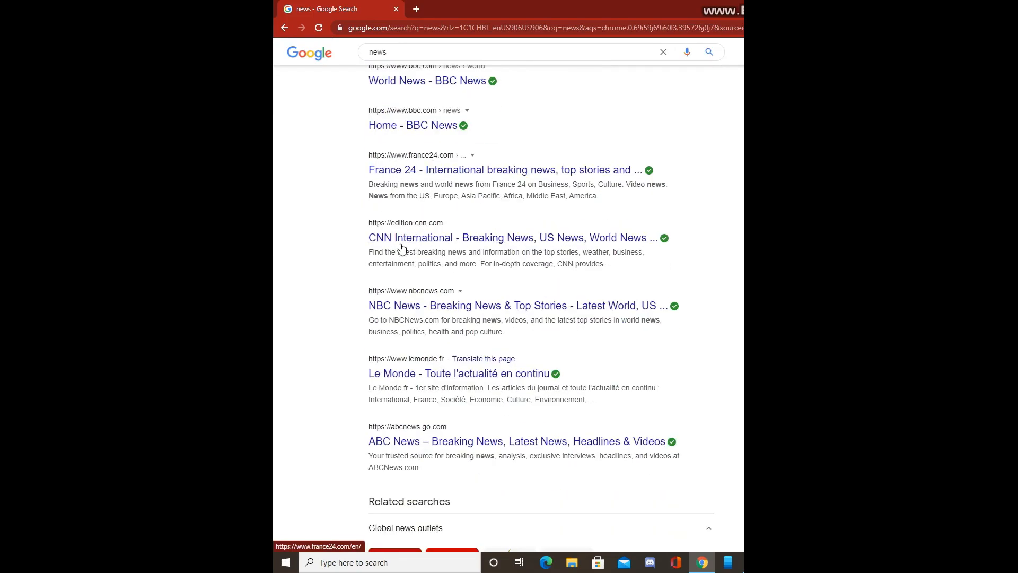
mouse_move(458, 373)
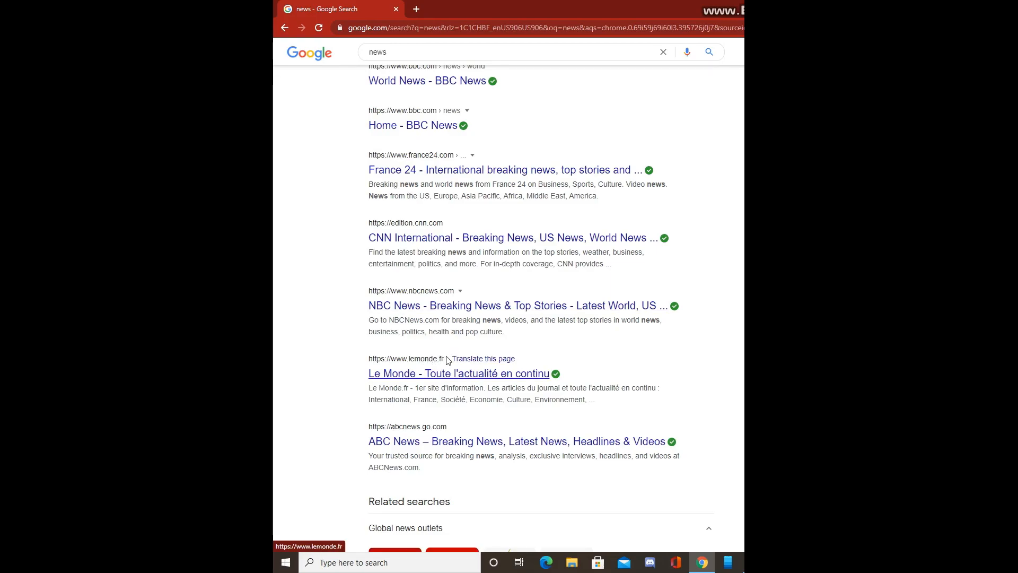
scroll("up", 3)
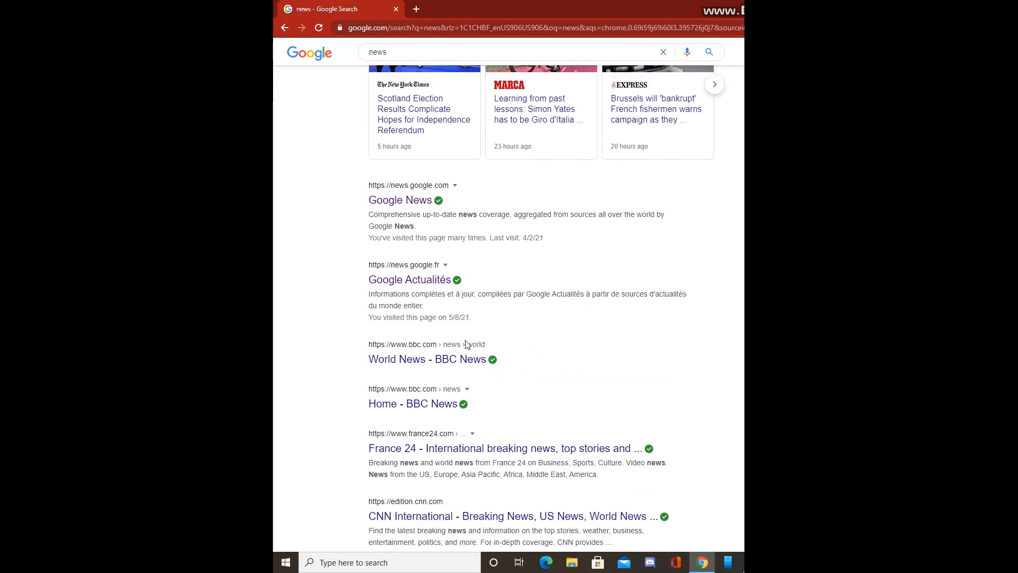
scroll("up", 3)
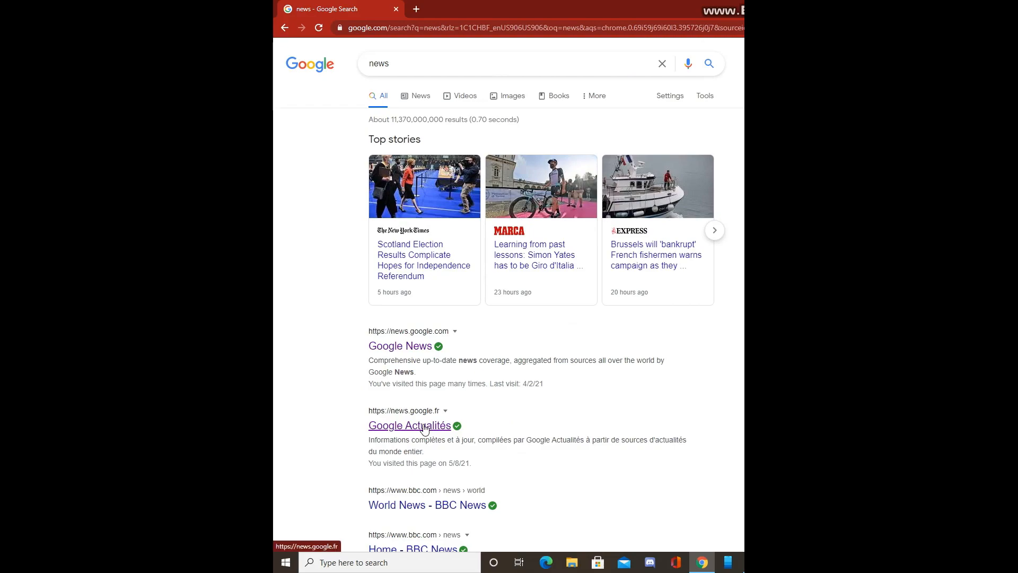
left_click(409, 426)
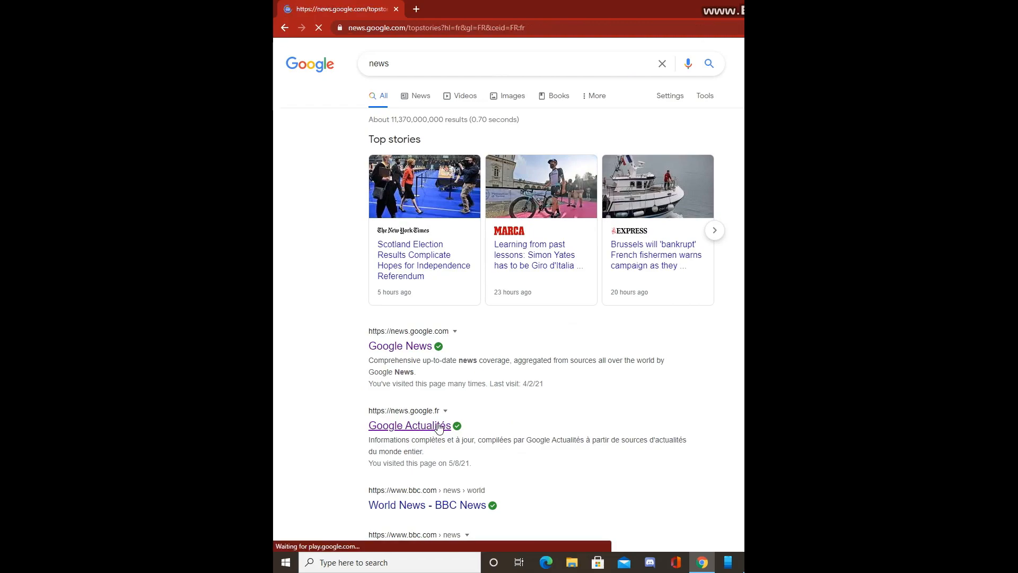
left_click(408, 425)
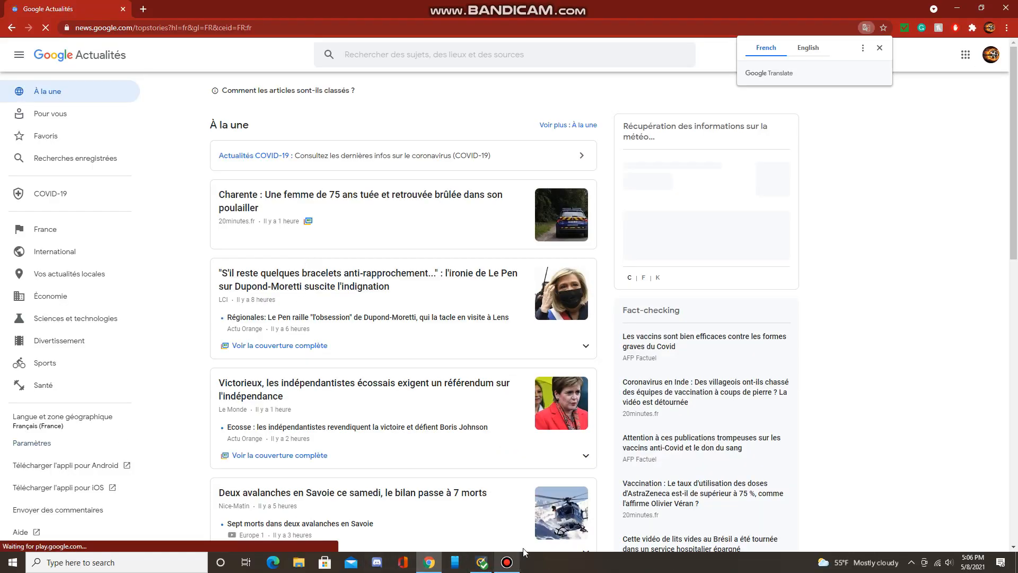